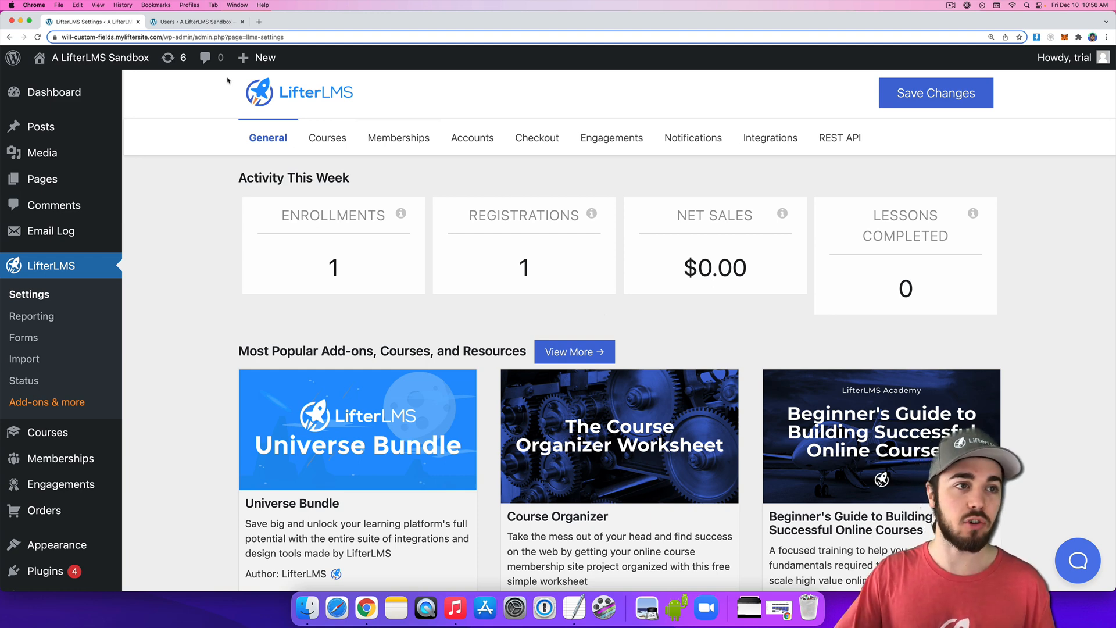
mouse_move(52, 92)
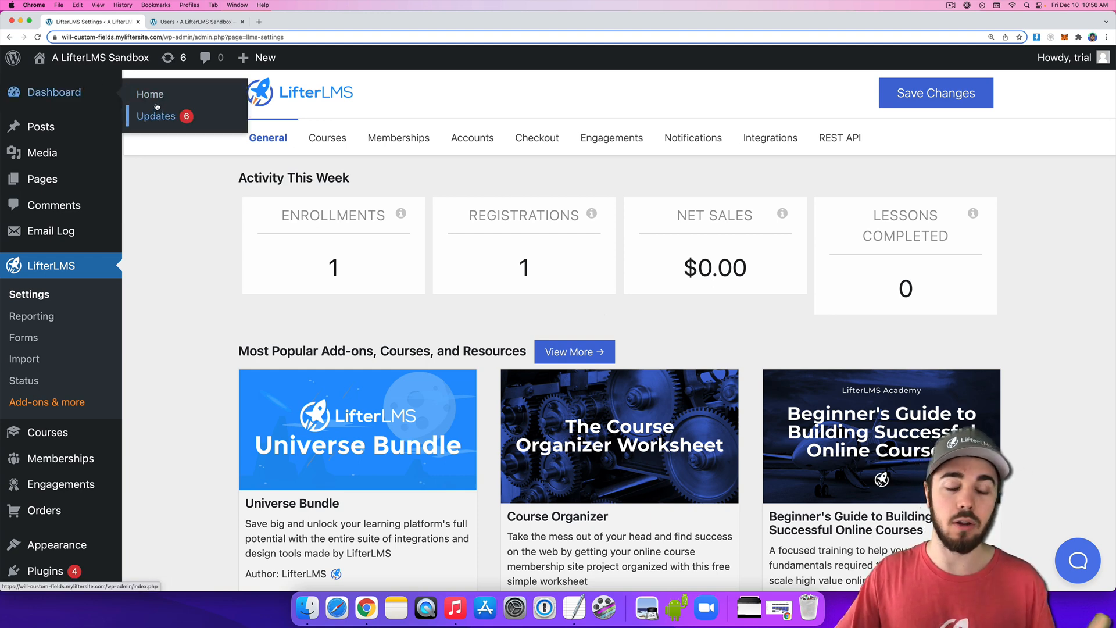
mouse_move(155, 117)
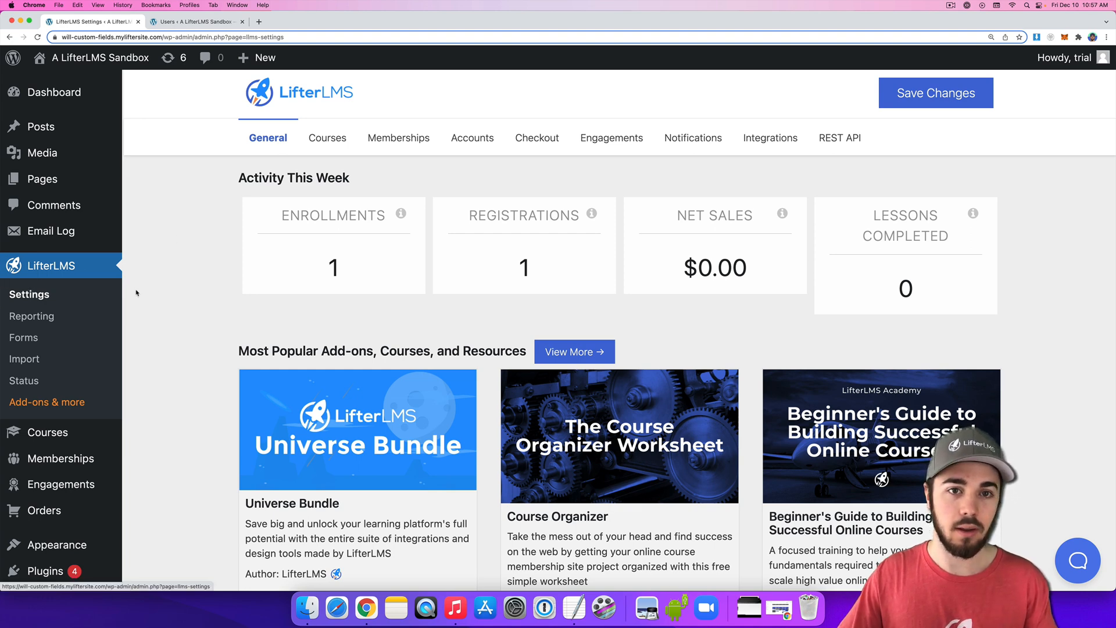
- Enable Prevent concurrent logins in Accounts settings and add the Subscriber role alongside Student
click(472, 137)
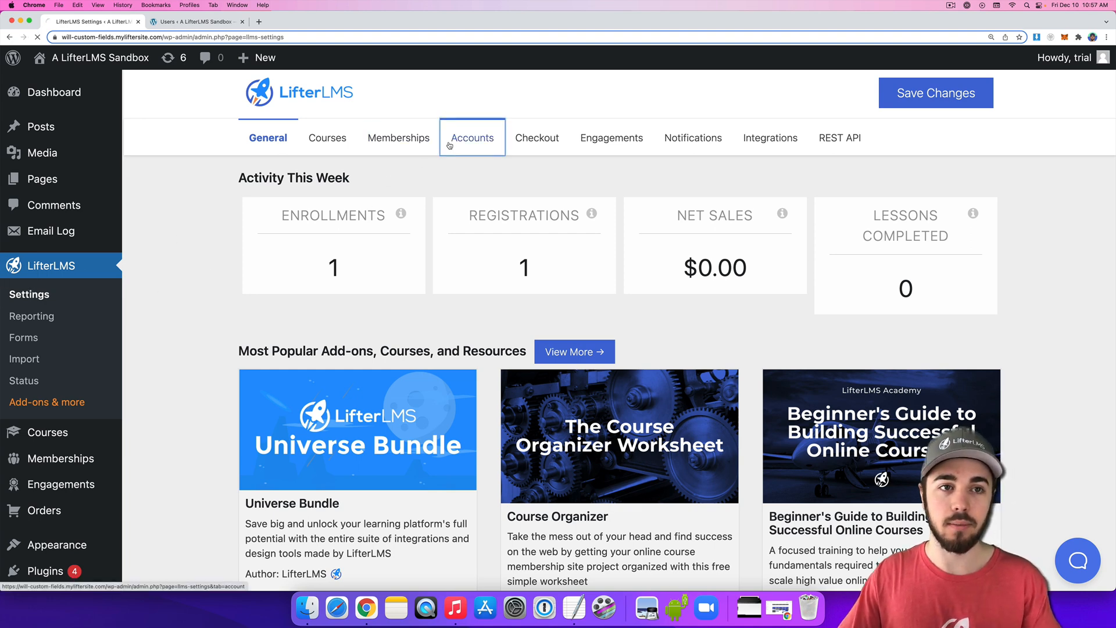
click(471, 137)
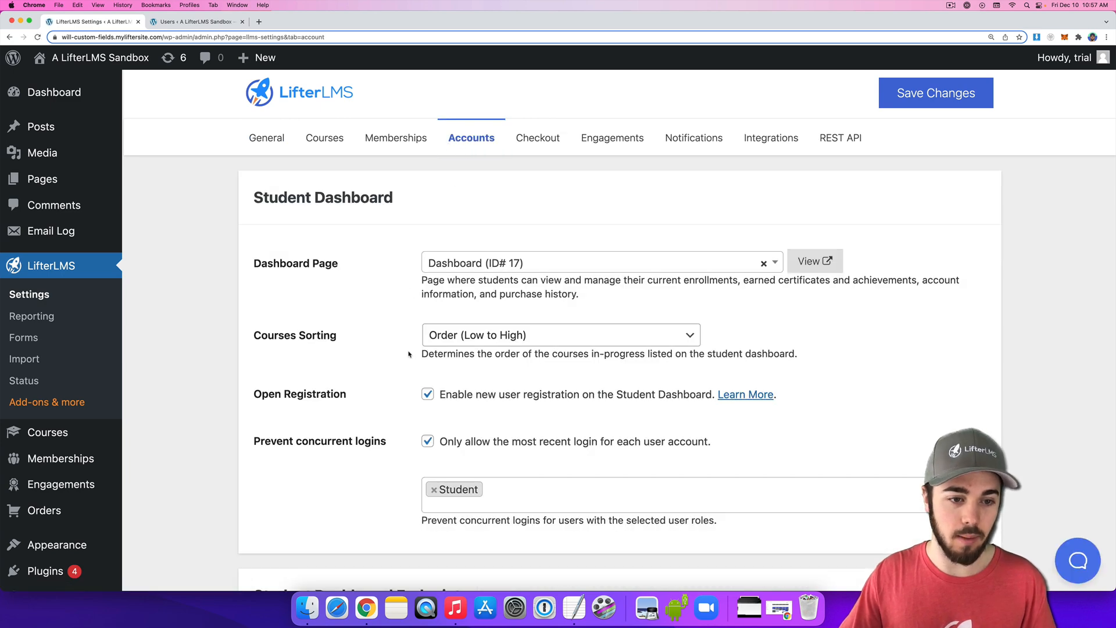
double_click(299, 441)
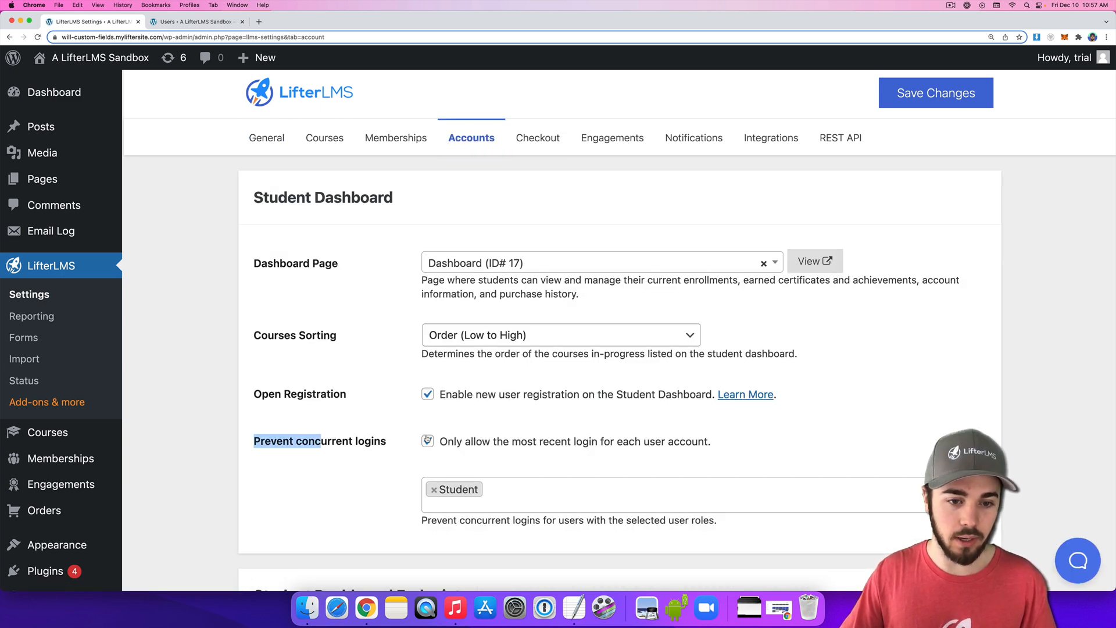
click(426, 440)
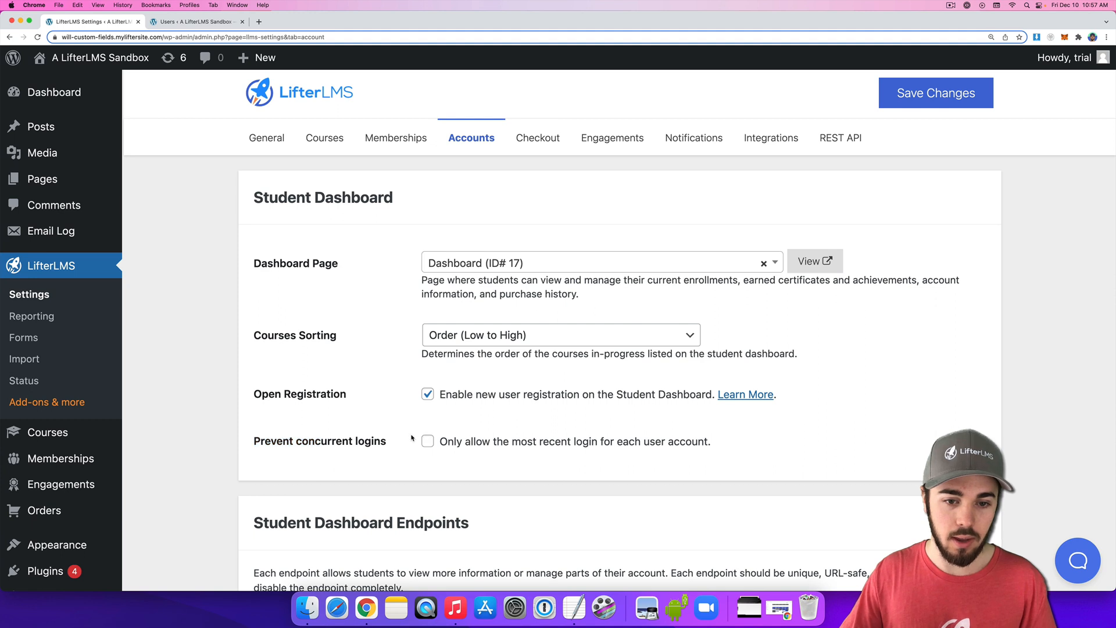
mouse_move(466, 445)
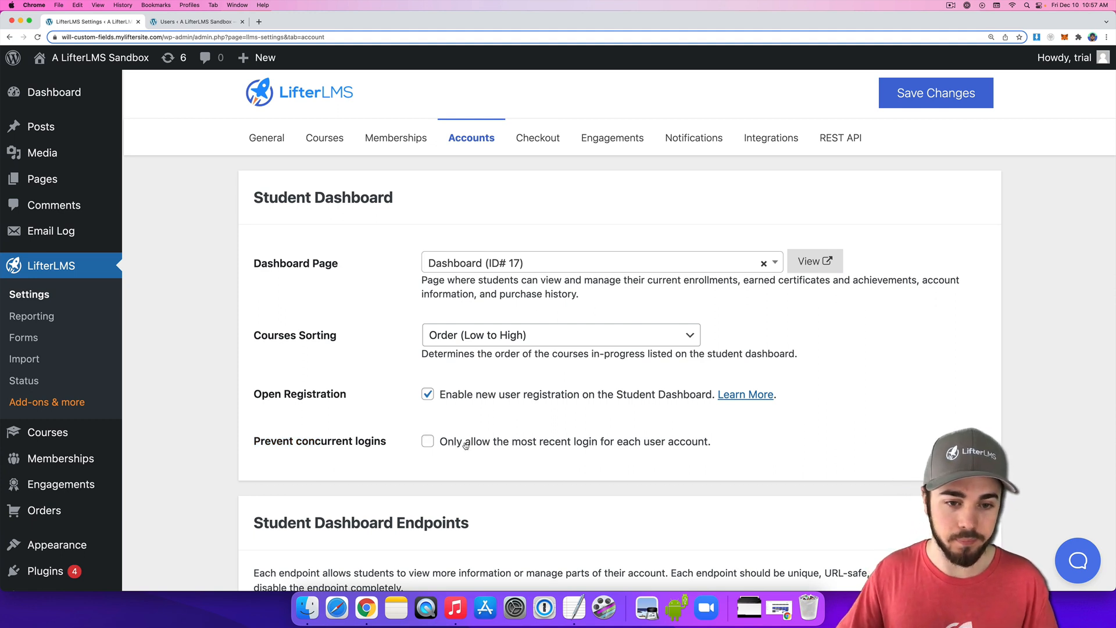
click(426, 440)
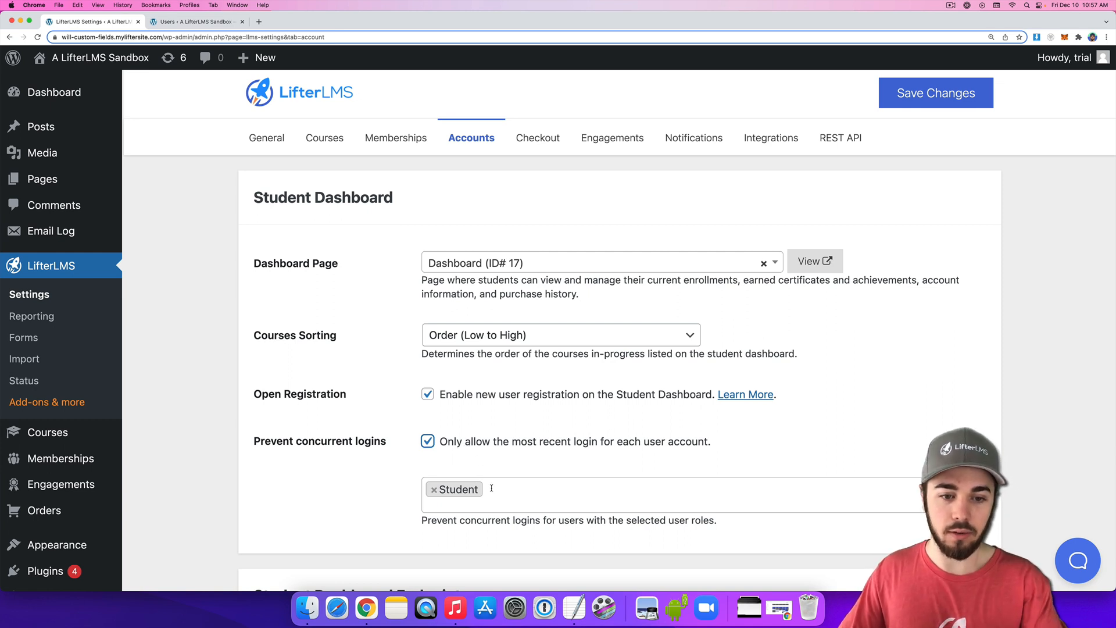
click(498, 489)
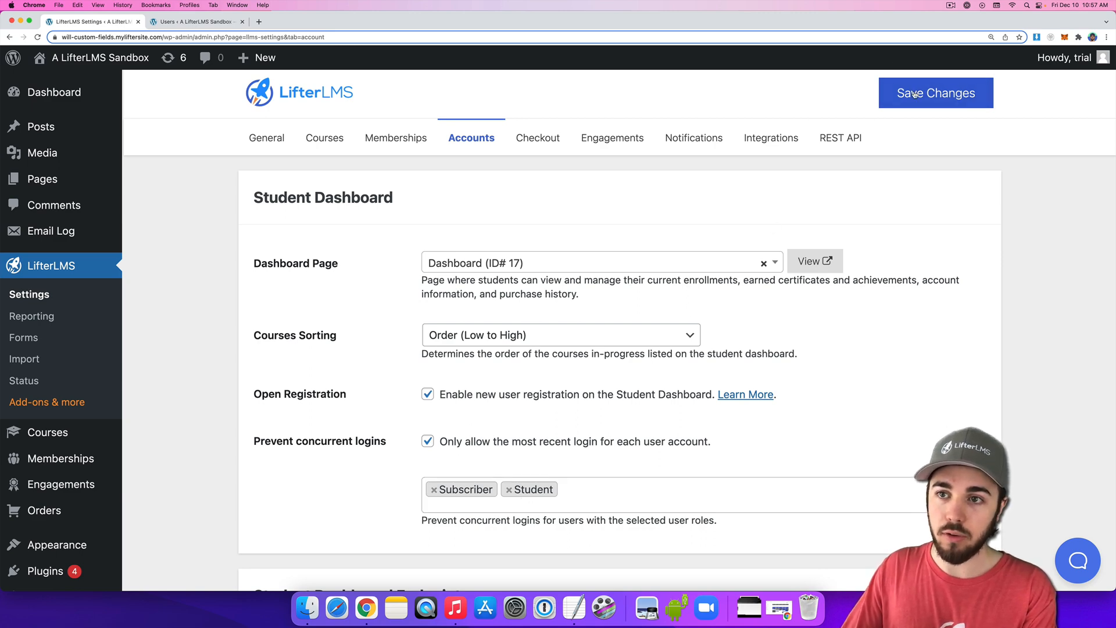
- Save the account settings, then create a new Student-role user without a notification email
click(935, 93)
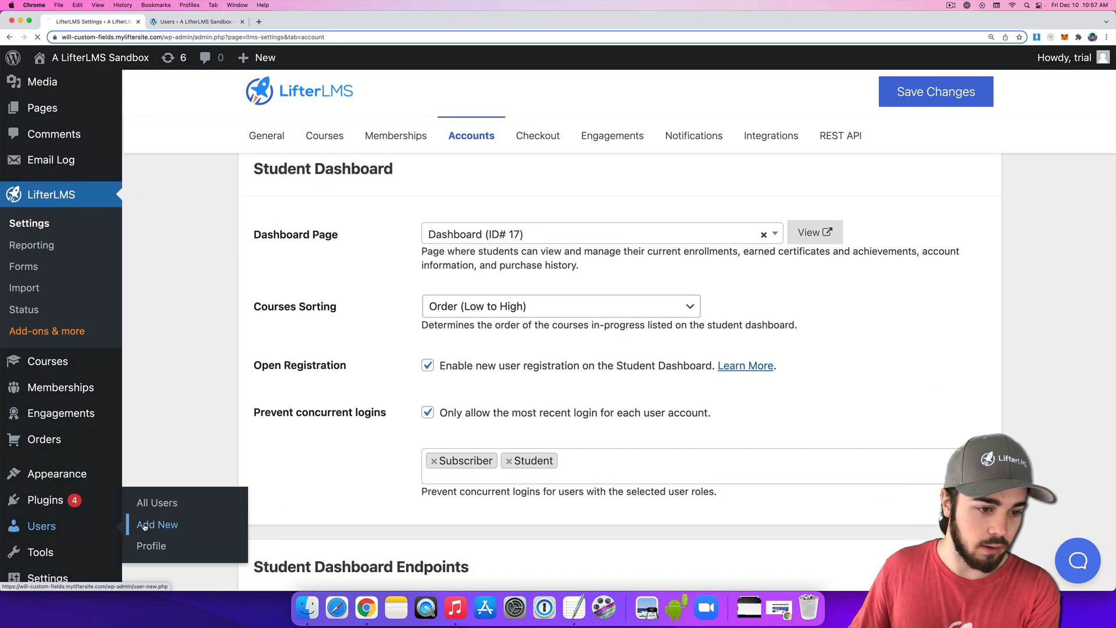
click(157, 524)
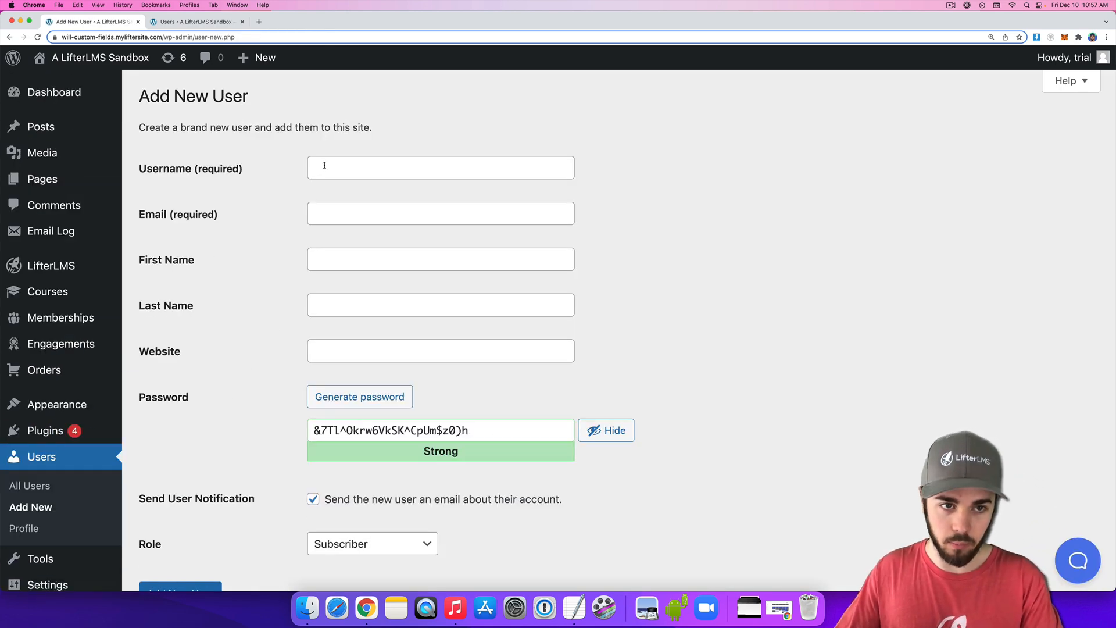
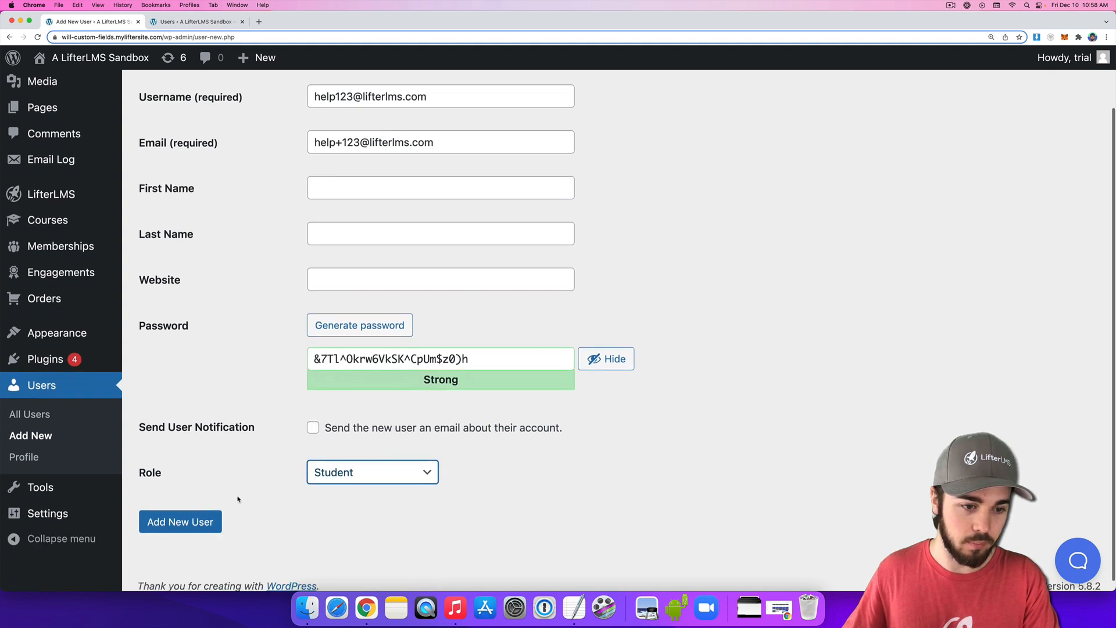
scroll(down, 3)
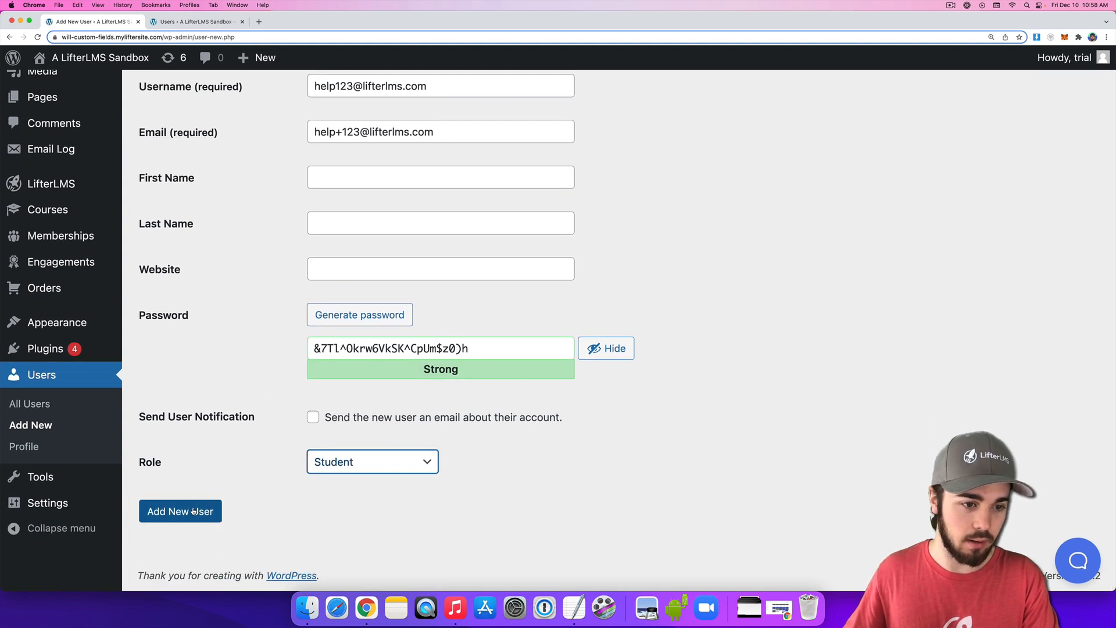
click(180, 512)
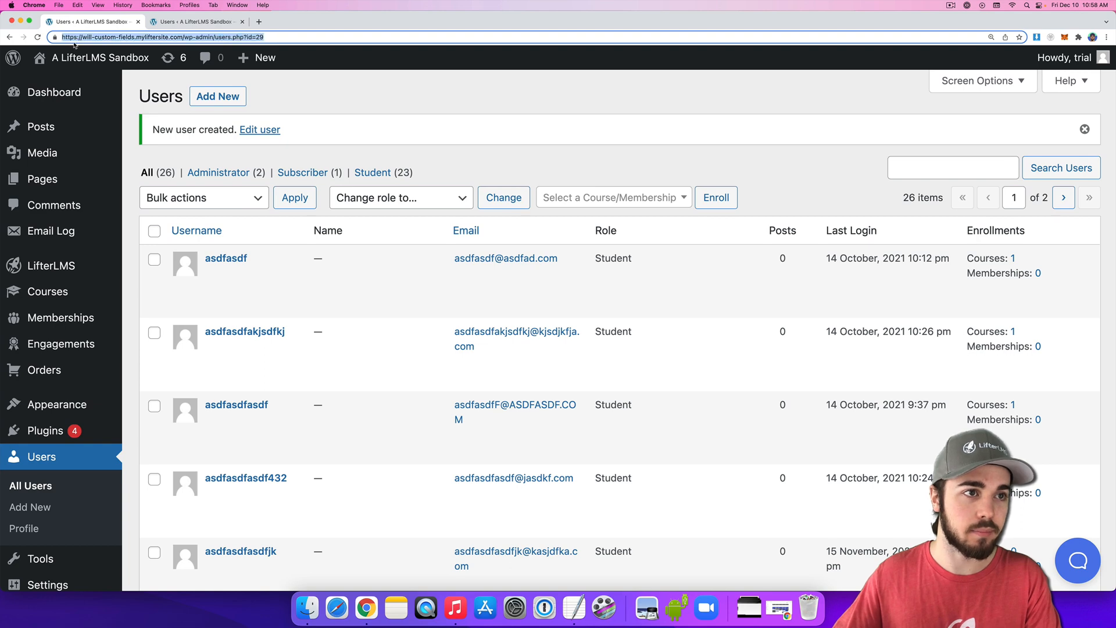
- Log in as the new student on the site Dashboard in a Chrome incognito window
click(1107, 36)
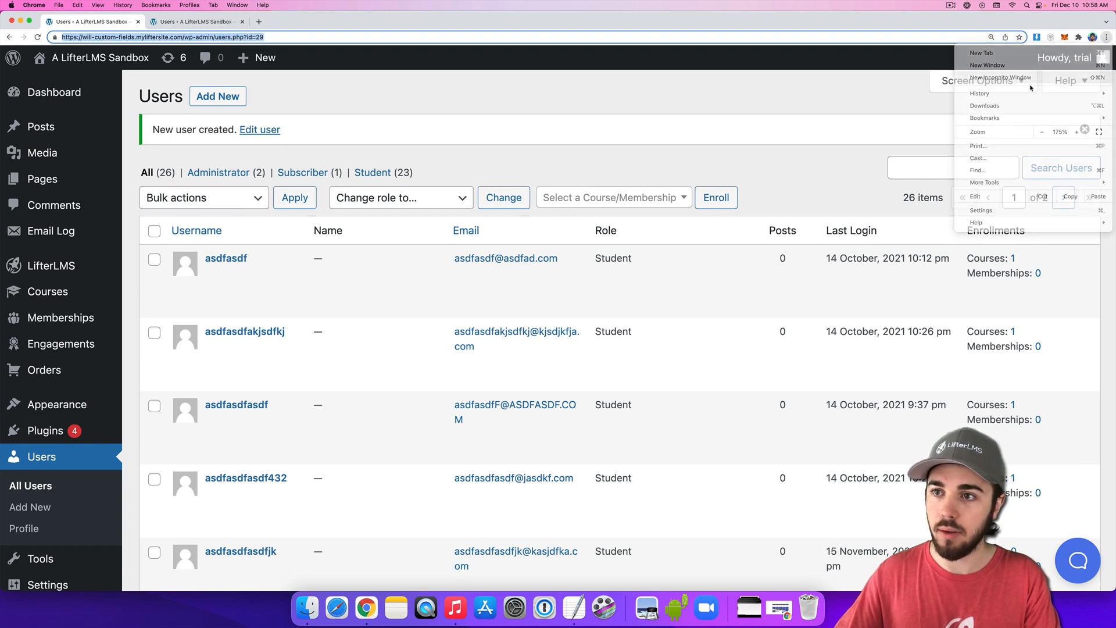
click(1000, 76)
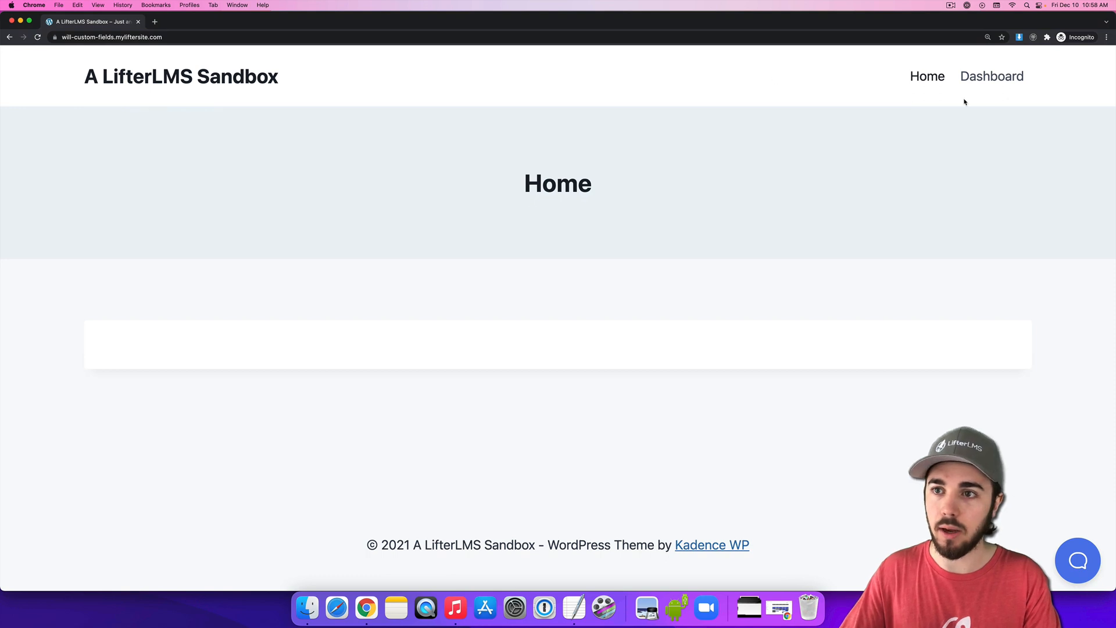
click(990, 77)
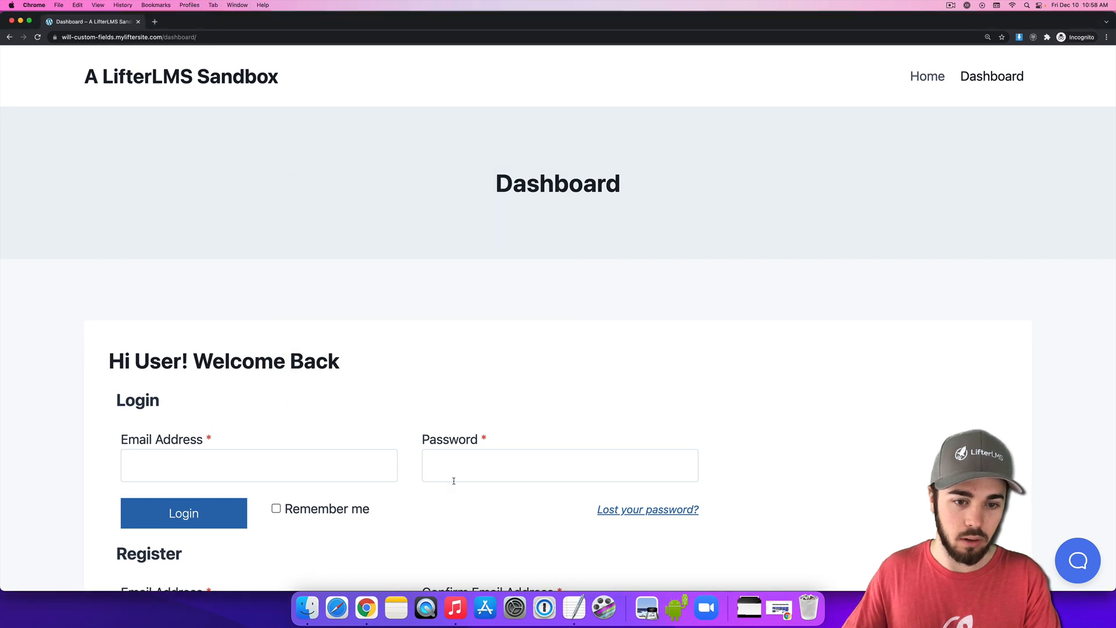
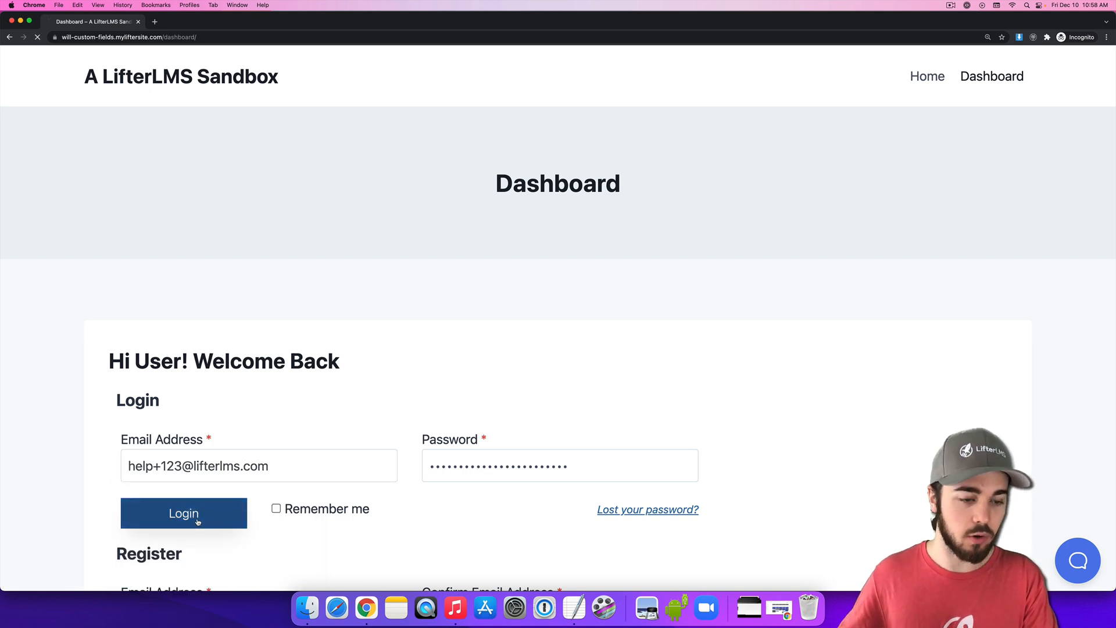
click(184, 513)
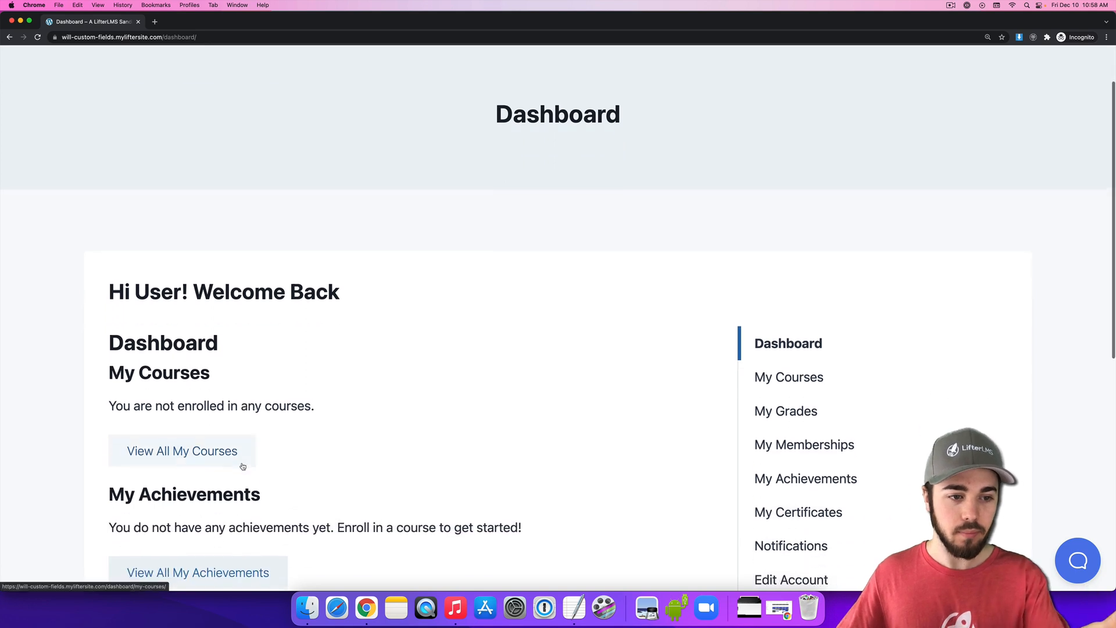
scroll(down, 3)
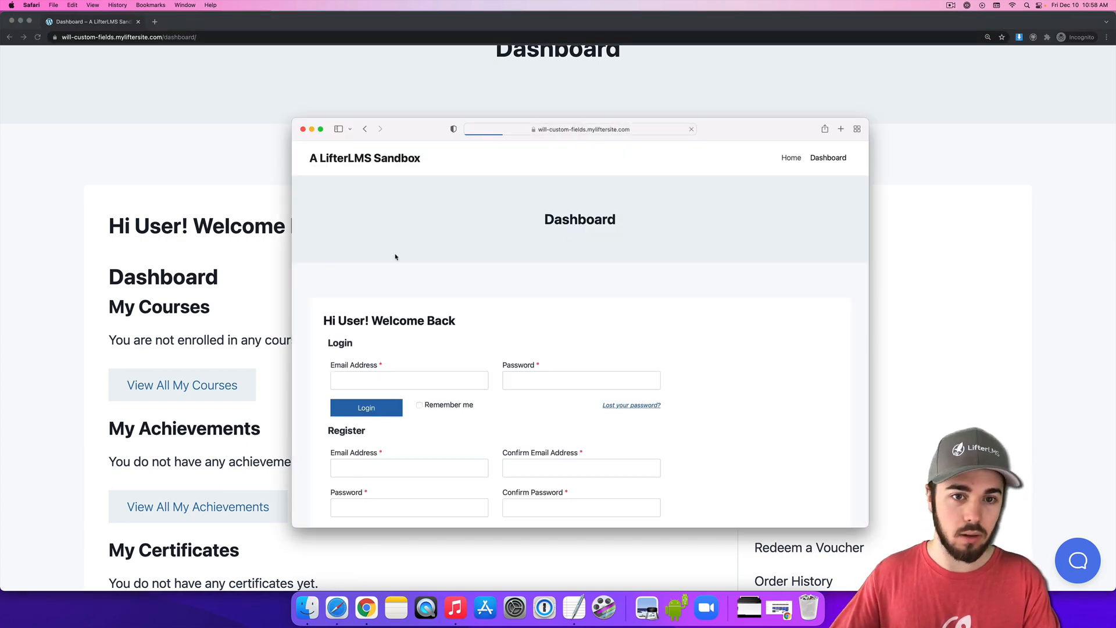
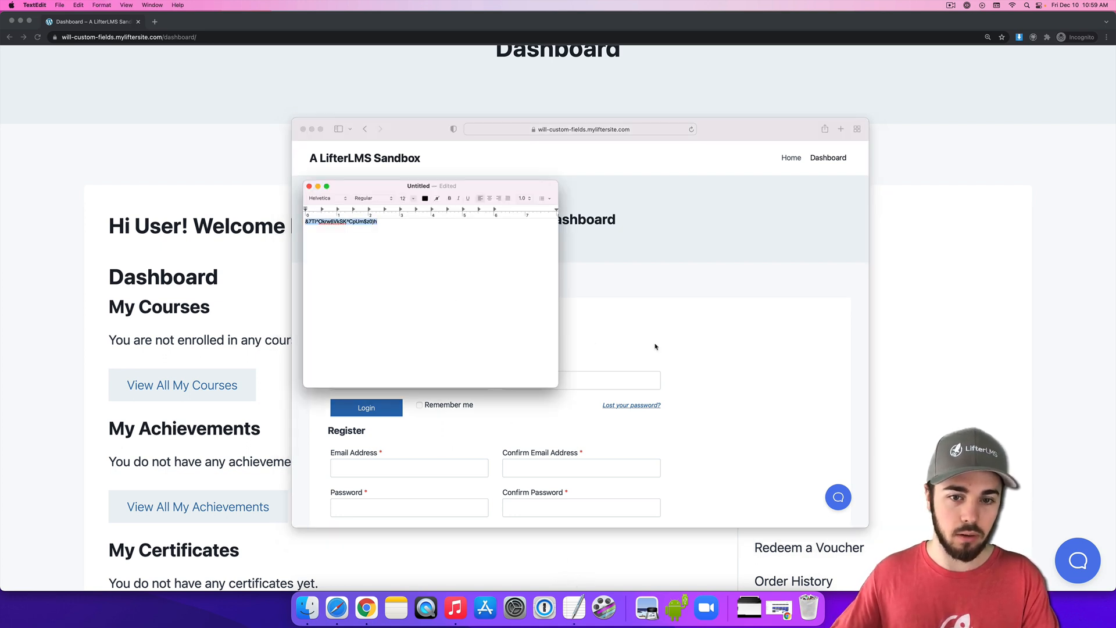
- Log in as the same student on the site Dashboard in Safari
click(366, 407)
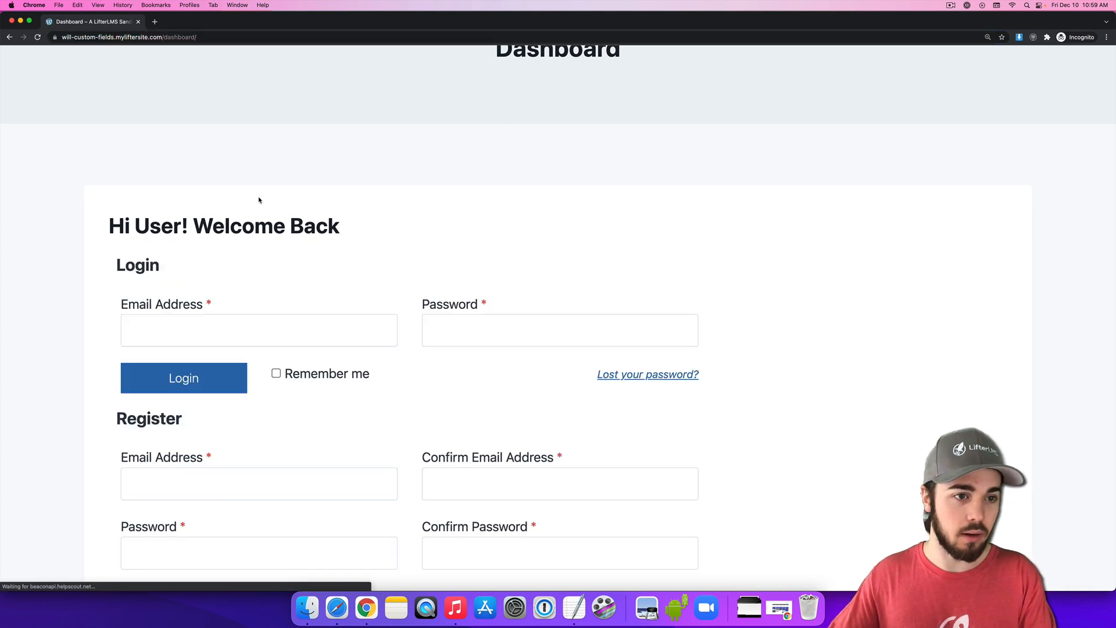
- Verify the incognito Dashboard now shows the login form, then return to Safari
scroll(down, 3)
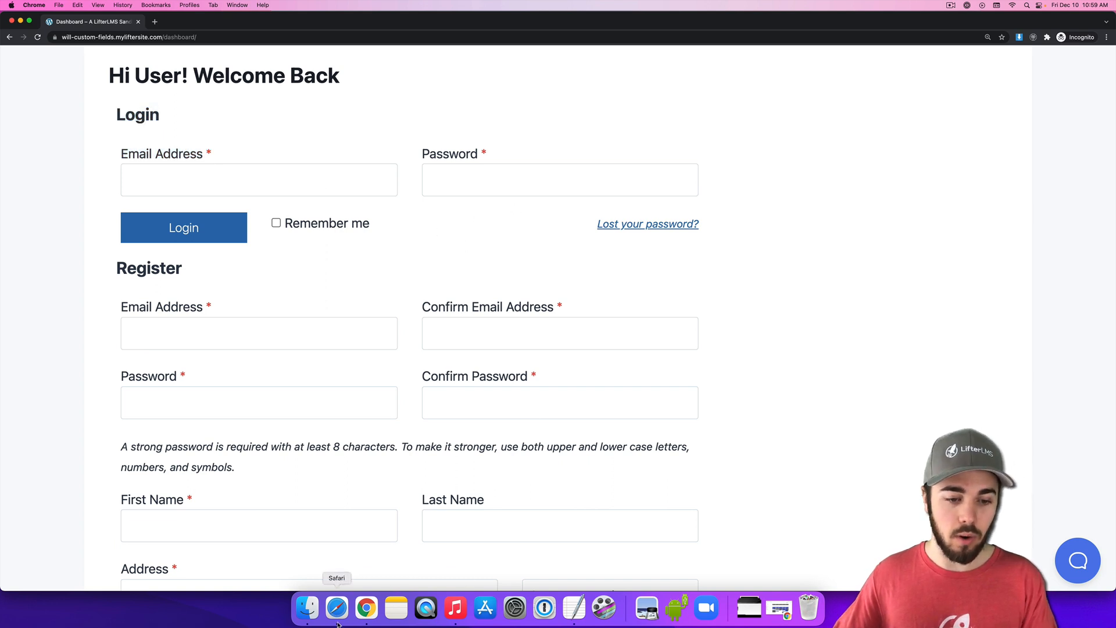
click(337, 608)
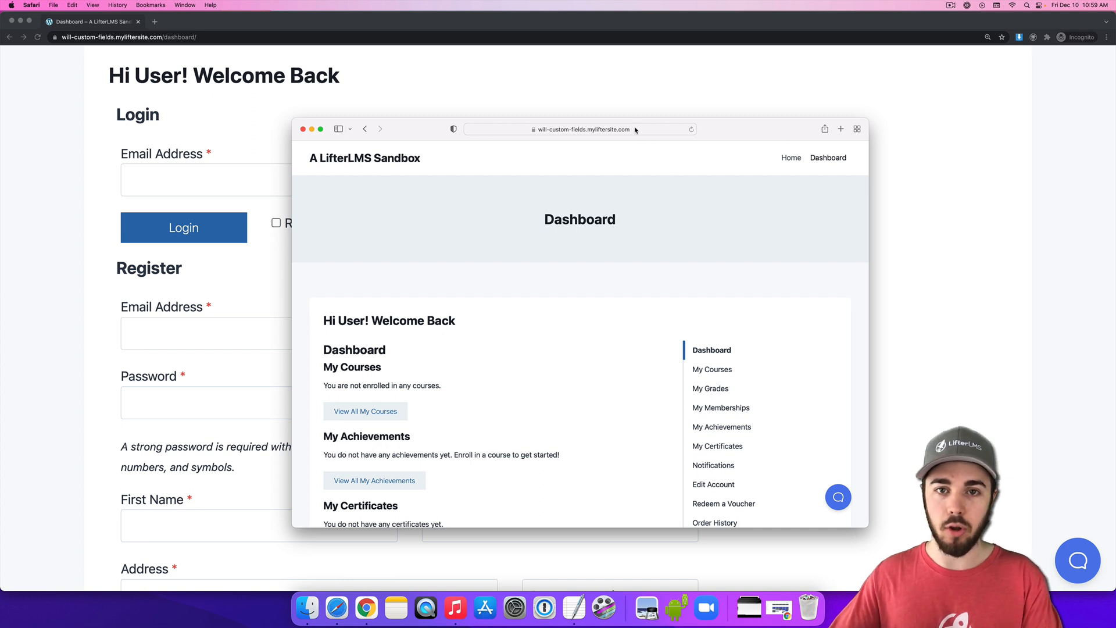
- Load the Dashboard in a second Safari tab and switch between the two logged-in tabs
click(839, 129)
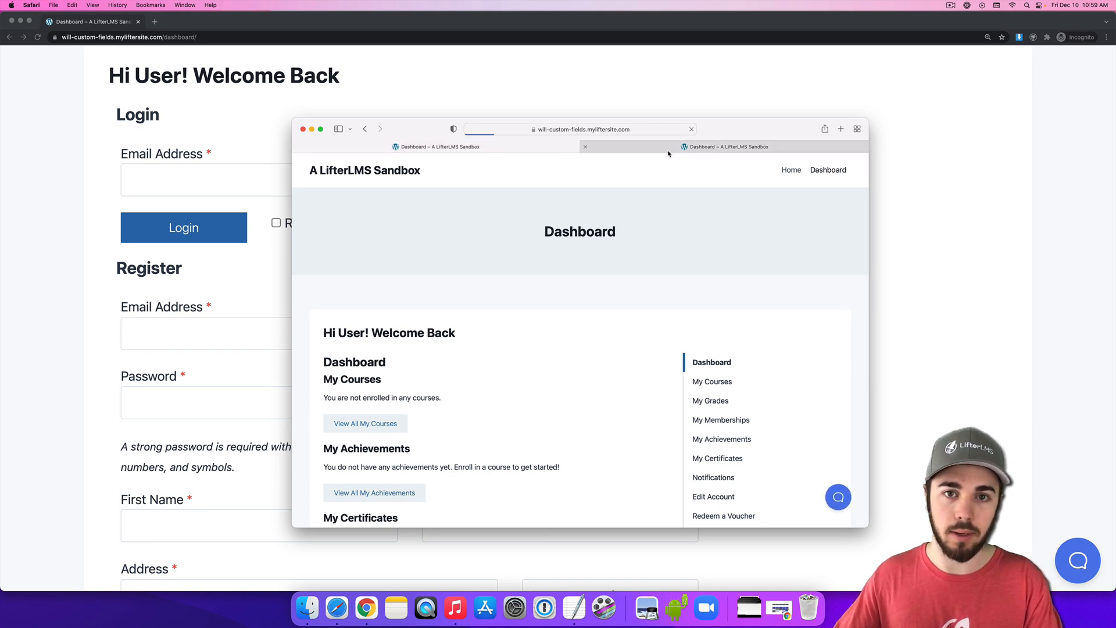
click(435, 146)
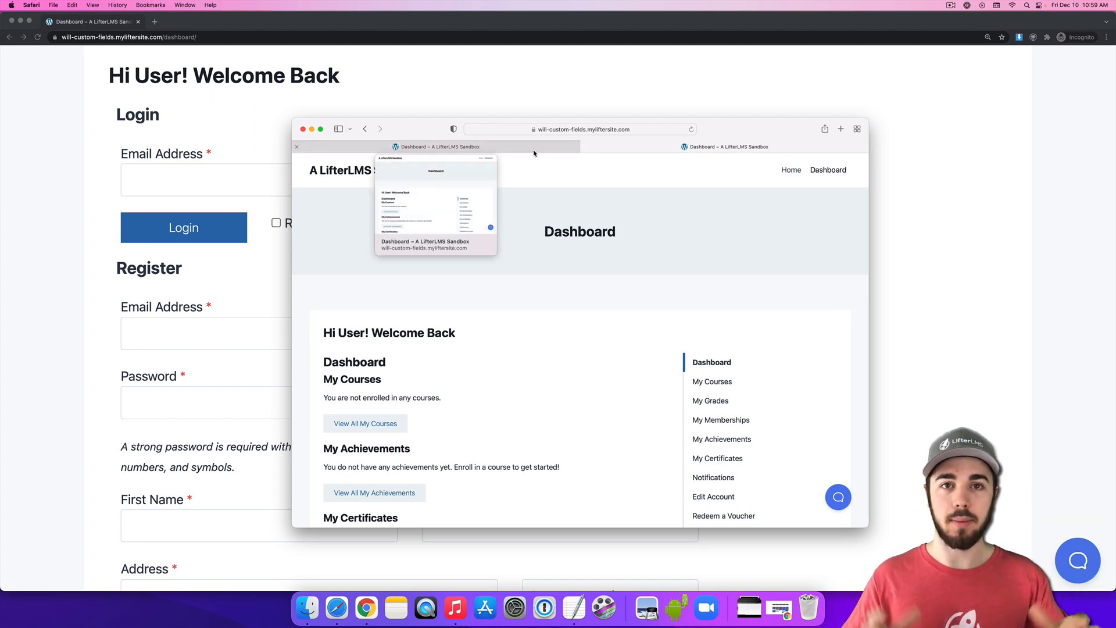
mouse_move(533, 153)
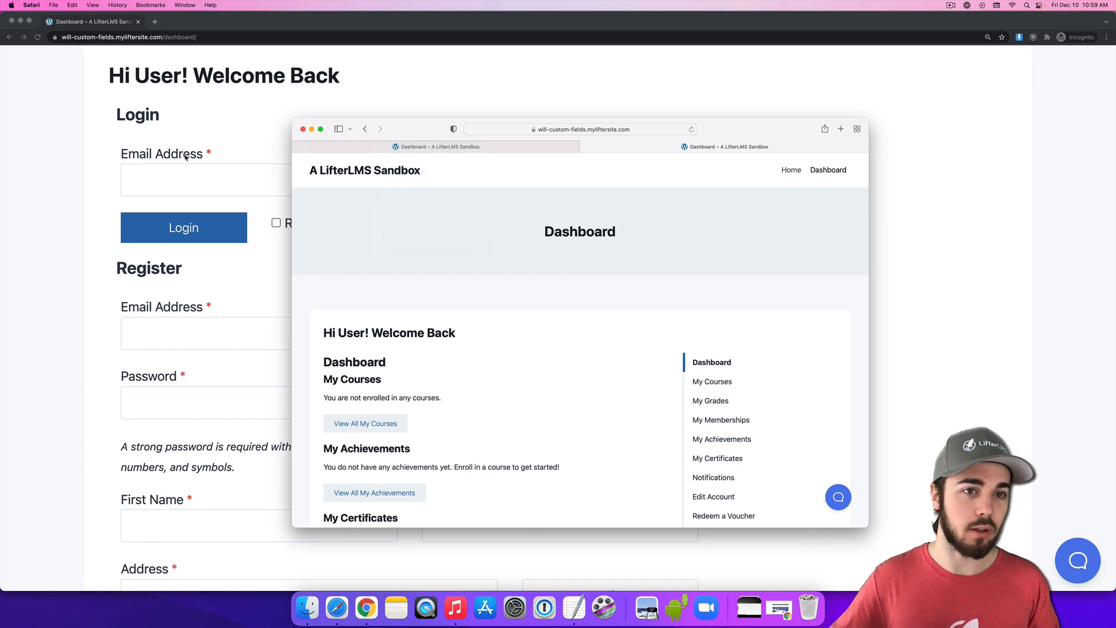